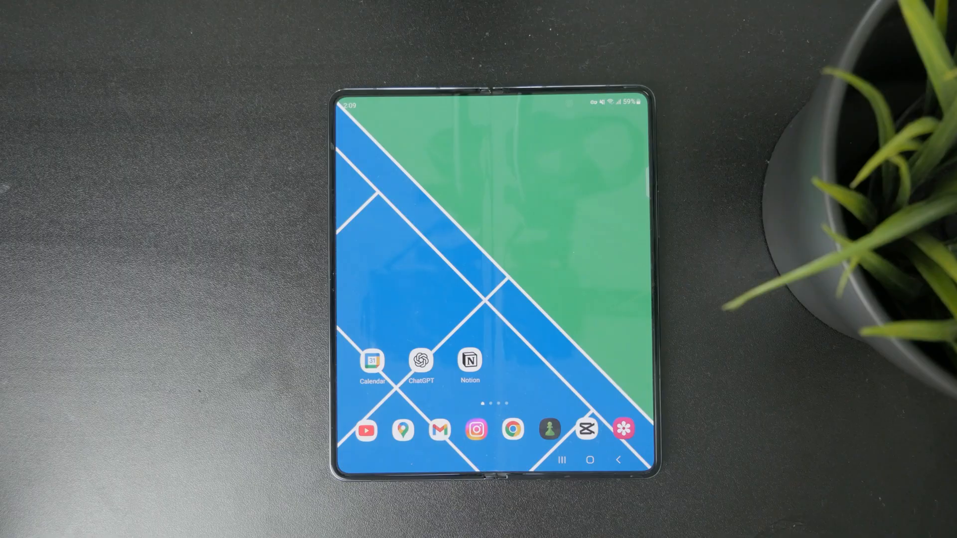
Swipe up on the home screen to reveal the app drawer with all installed apps.
scroll("up", 3)
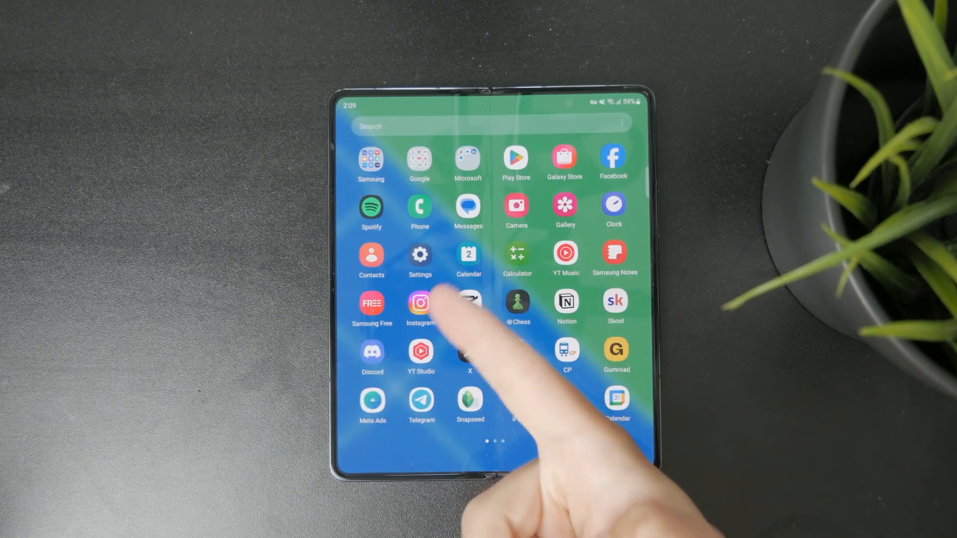
Launch Settings and navigate through Apps to the Messages App info page.
left_click(371, 161)
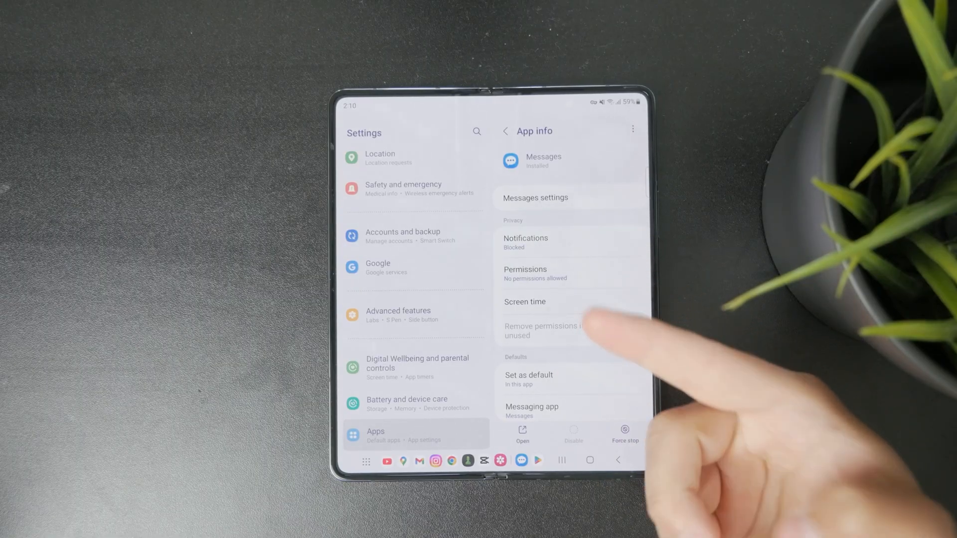
left_click(521, 434)
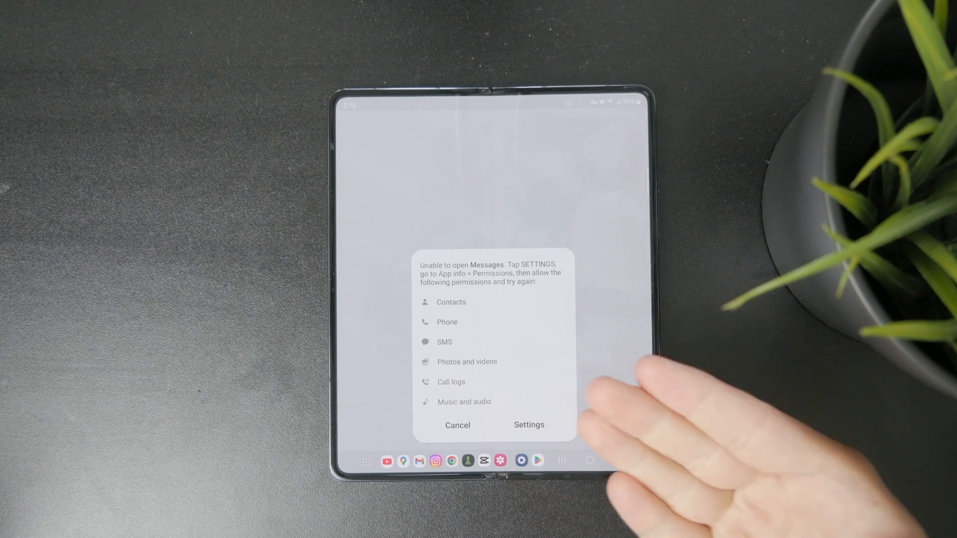
left_click(528, 424)
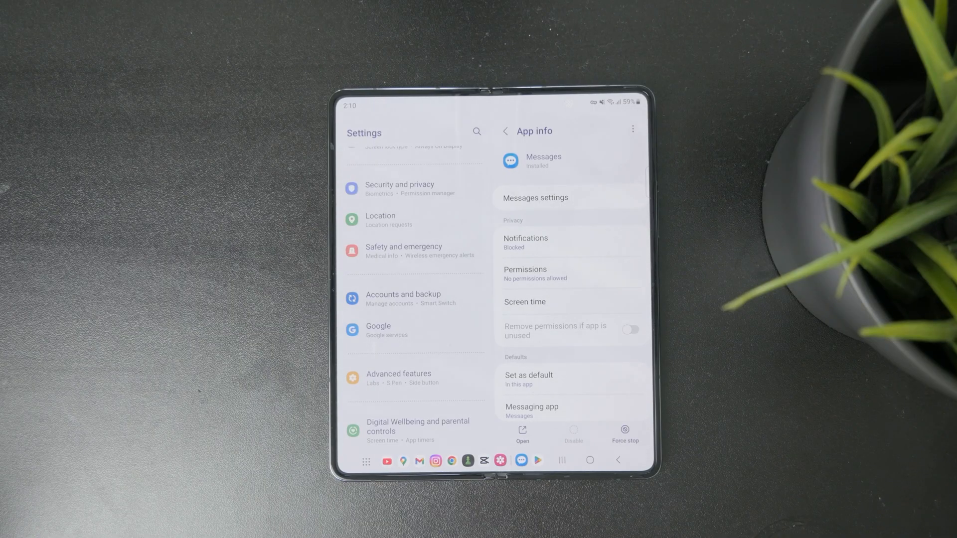
Grant the Messages app the SMS permission, then review battery and storage details in App info.
left_click(525, 273)
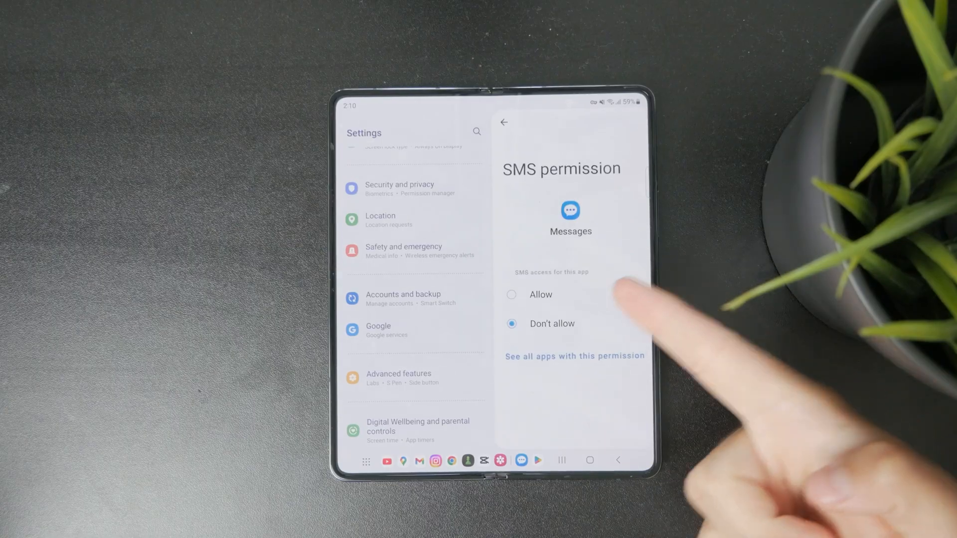
left_click(510, 294)
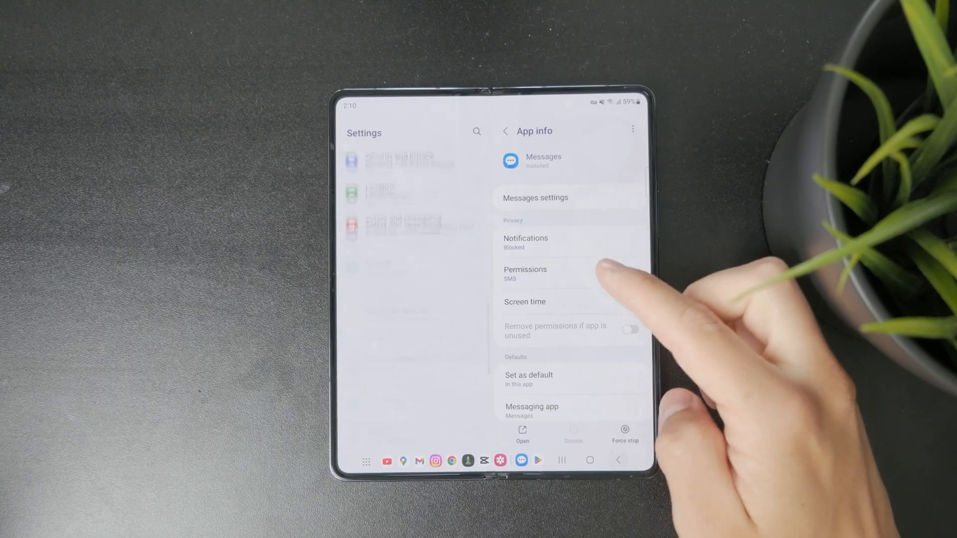
scroll("down", 3)
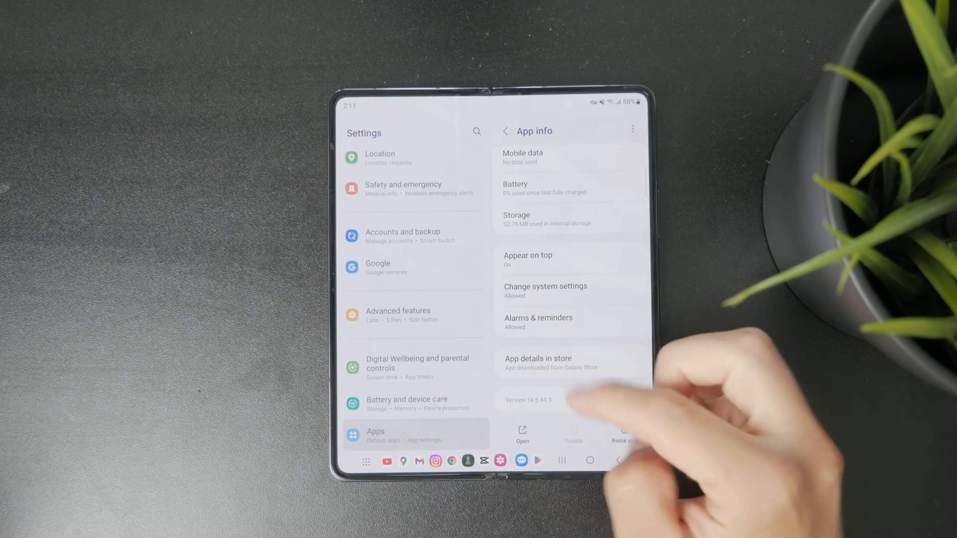
Leave Settings and return to the phone's home screen.
left_click(590, 461)
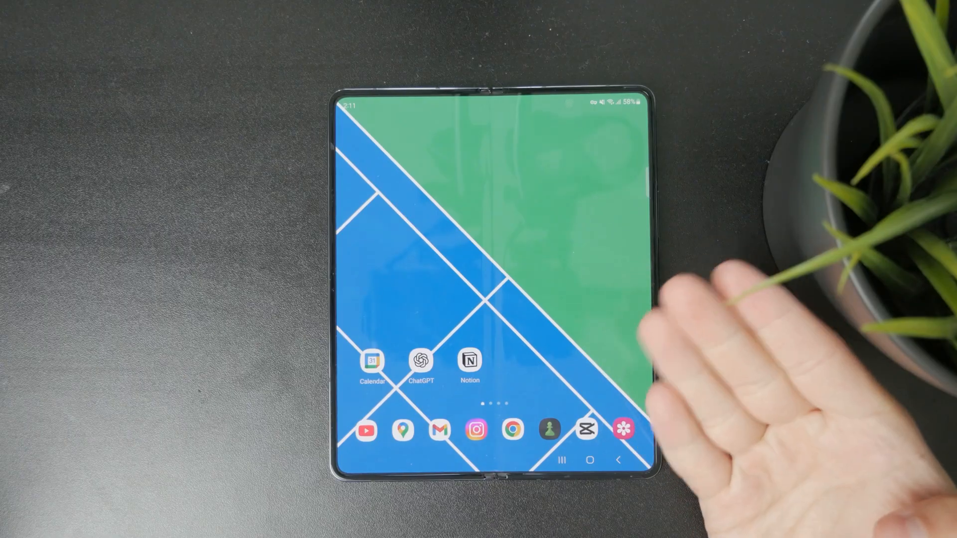